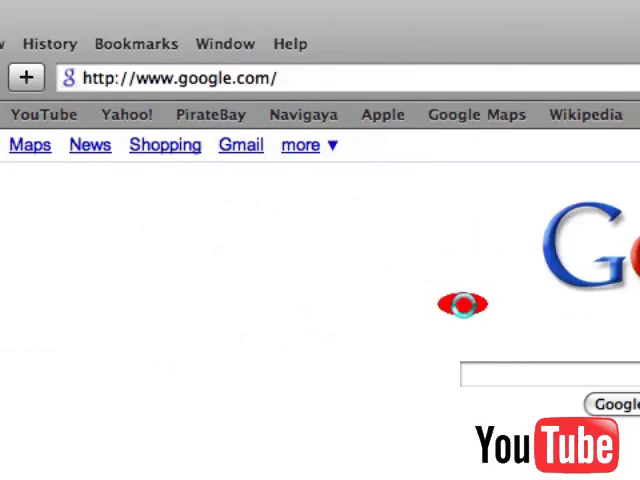
# Step: Search Google Images for 'youtube' and show results for the related search 'youtube logo'
pyautogui.scroll(-3)
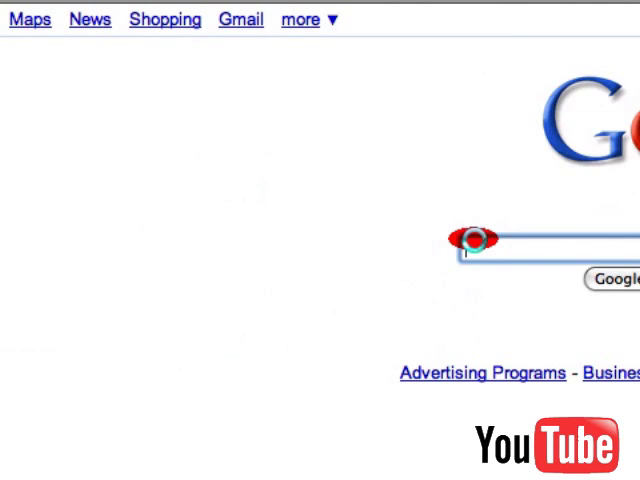
pyautogui.click(96, 144)
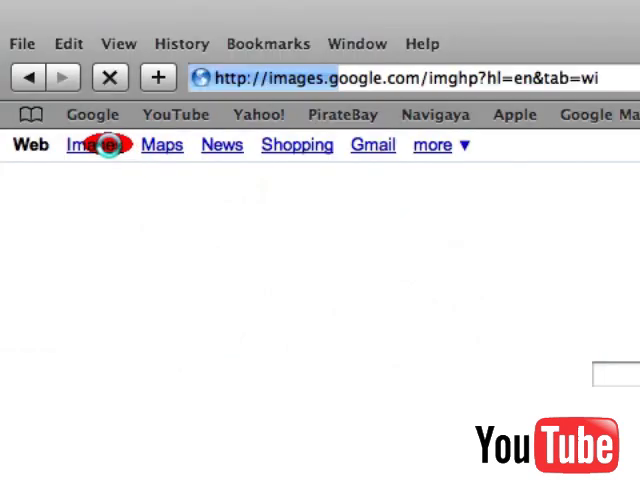
pyautogui.click(96, 144)
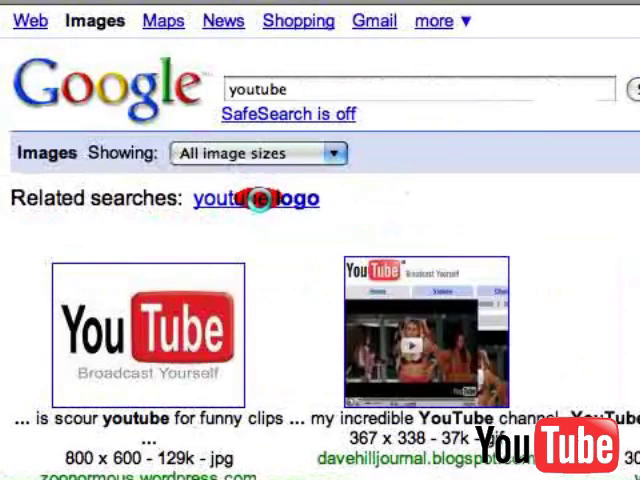
pyautogui.click(150, 336)
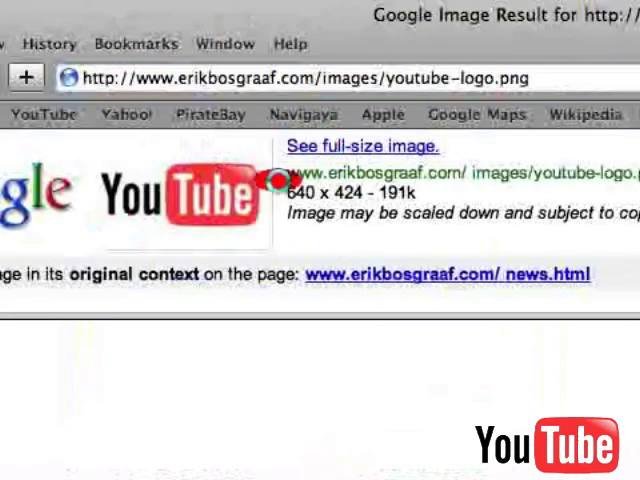
pyautogui.moveTo(216, 204)
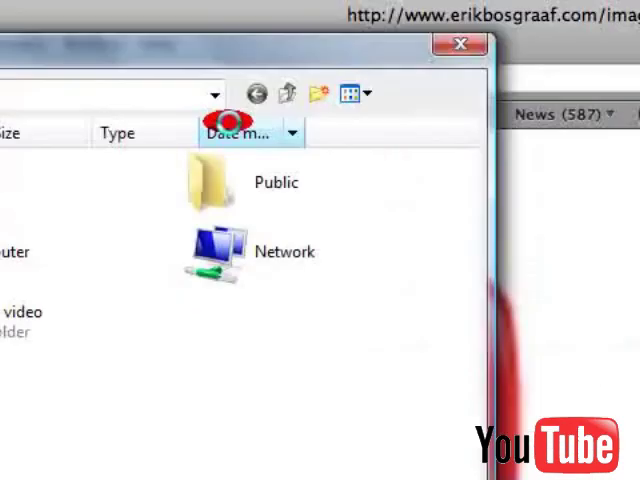
pyautogui.click(460, 44)
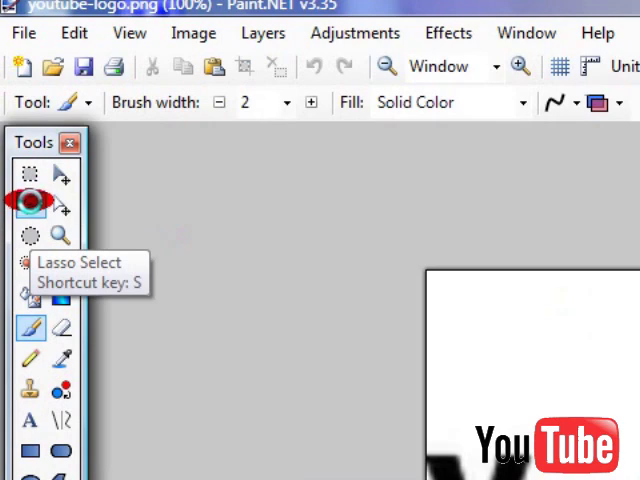
# Step: Use the Magic Wand to select and delete the white background around the logo
pyautogui.click(28, 216)
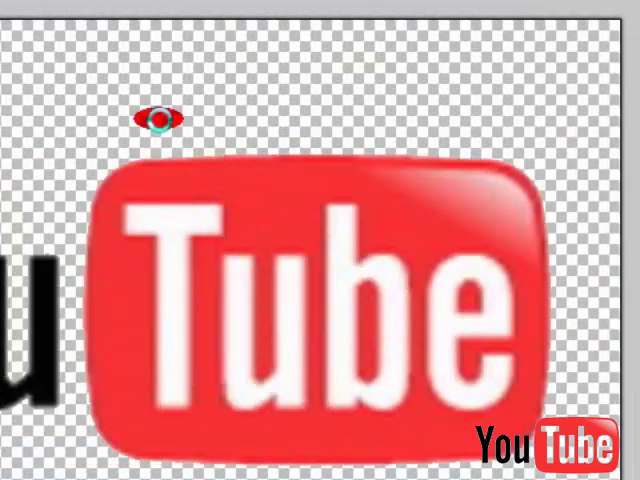
pyautogui.scroll(-3)
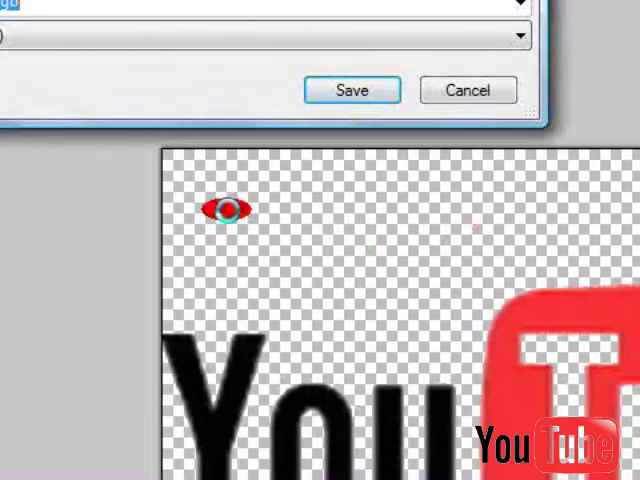
# Step: Save over youtube-logo.png as PNG, confirming the replace and the save settings
pyautogui.click(352, 90)
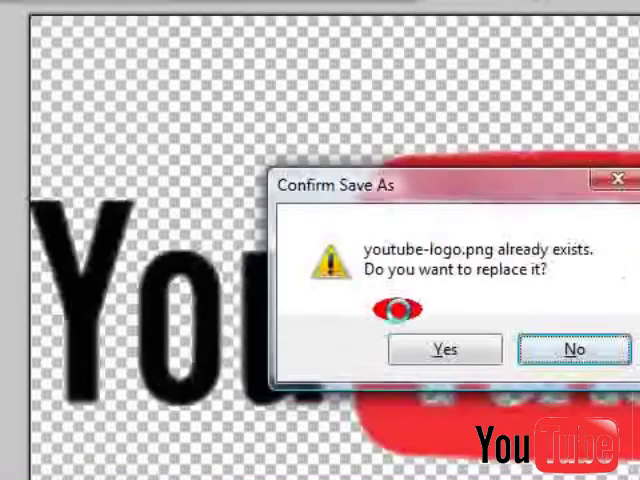
pyautogui.click(444, 348)
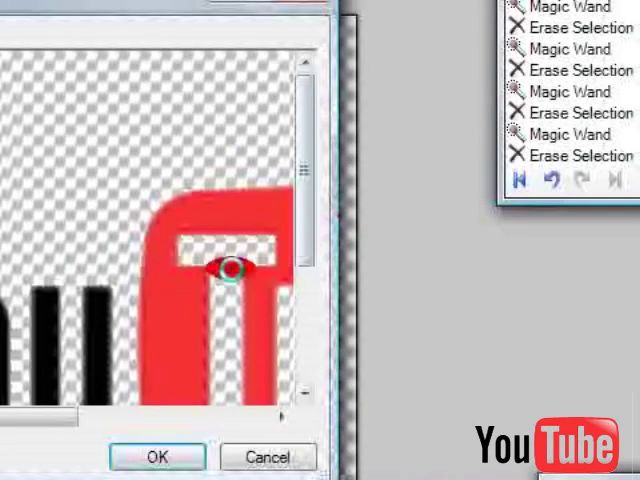
pyautogui.click(156, 456)
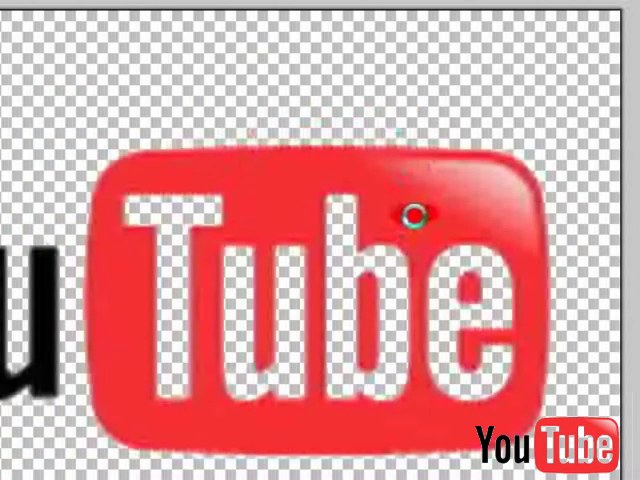